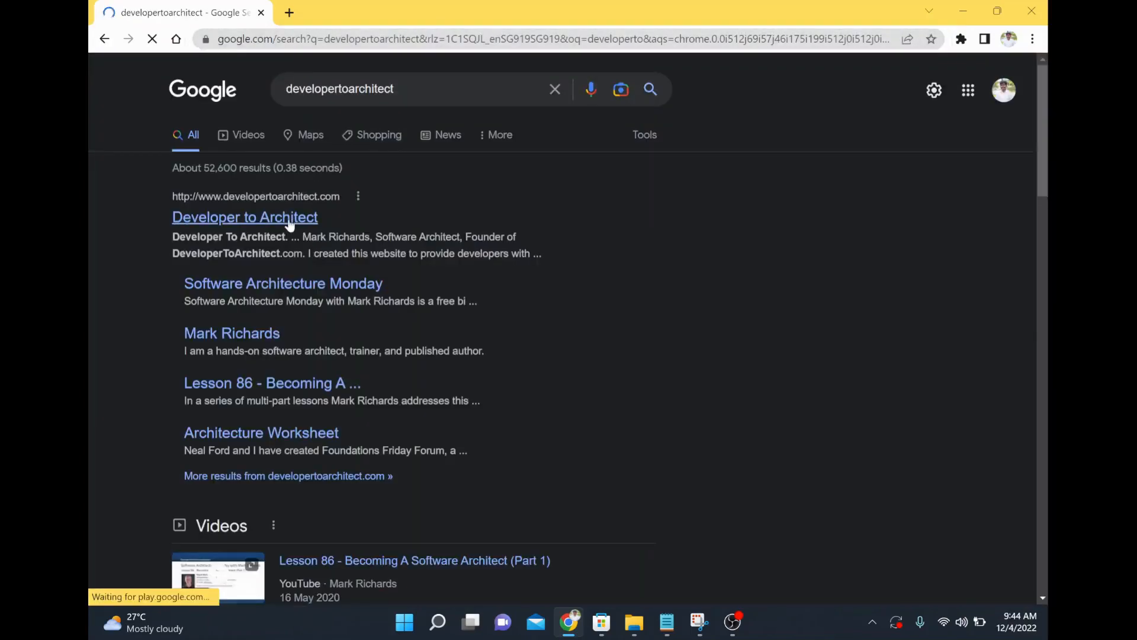
- Open the Developer to Architect website from the Google search results
left_click(244, 217)
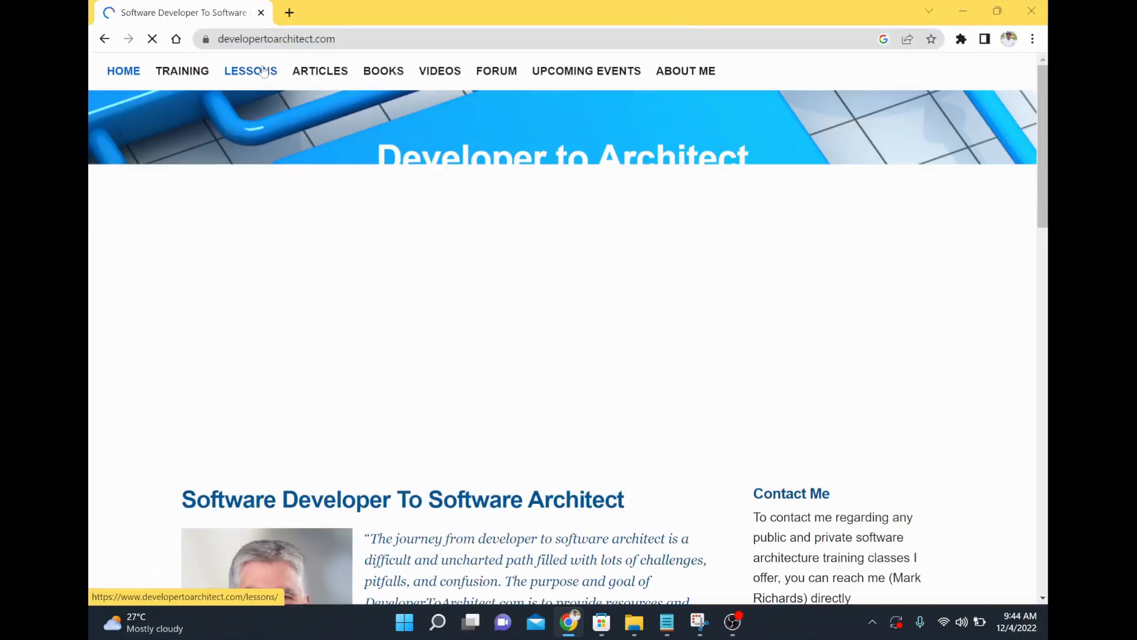
- Browse down the Software Architecture Monday lessons list to reach Lesson 149
left_click(250, 70)
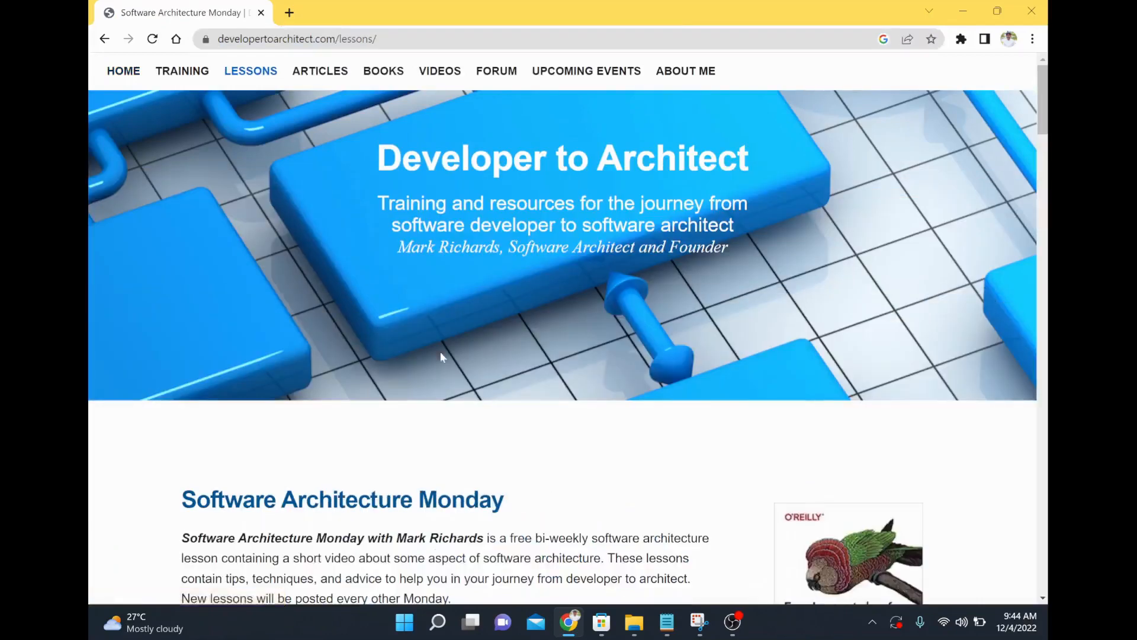
scroll("down", 3)
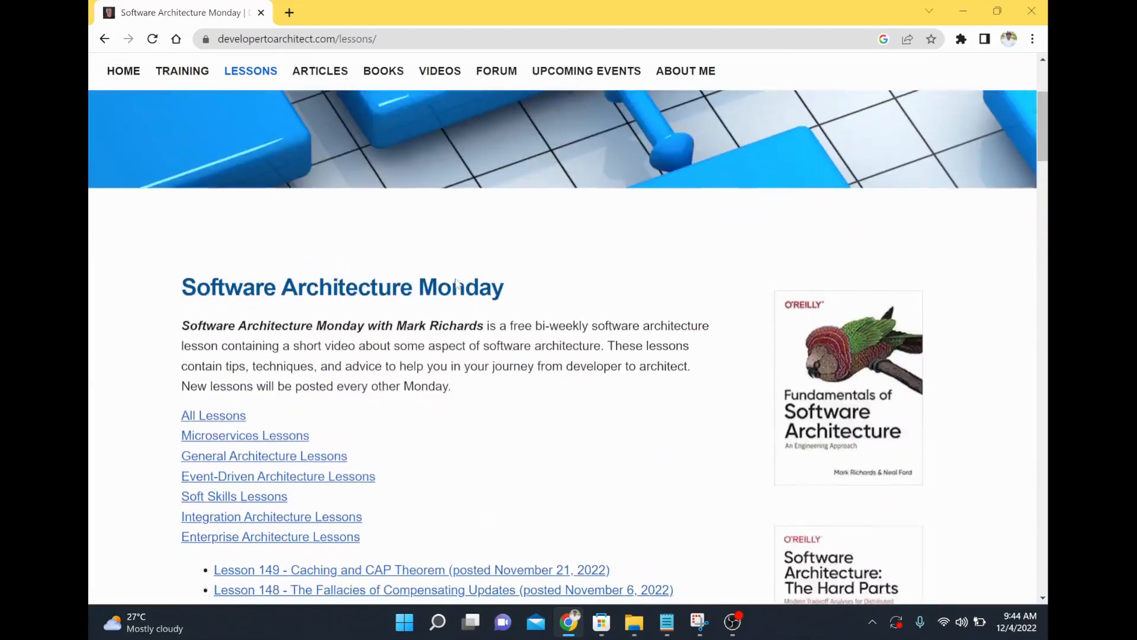
scroll("down", 3)
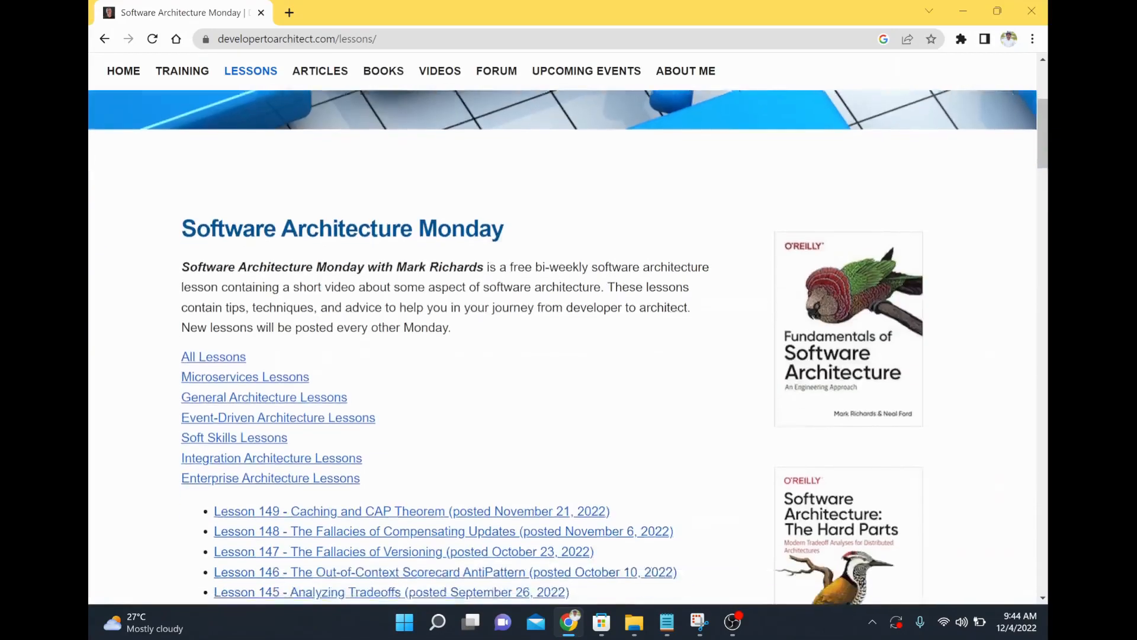
scroll("down", 3)
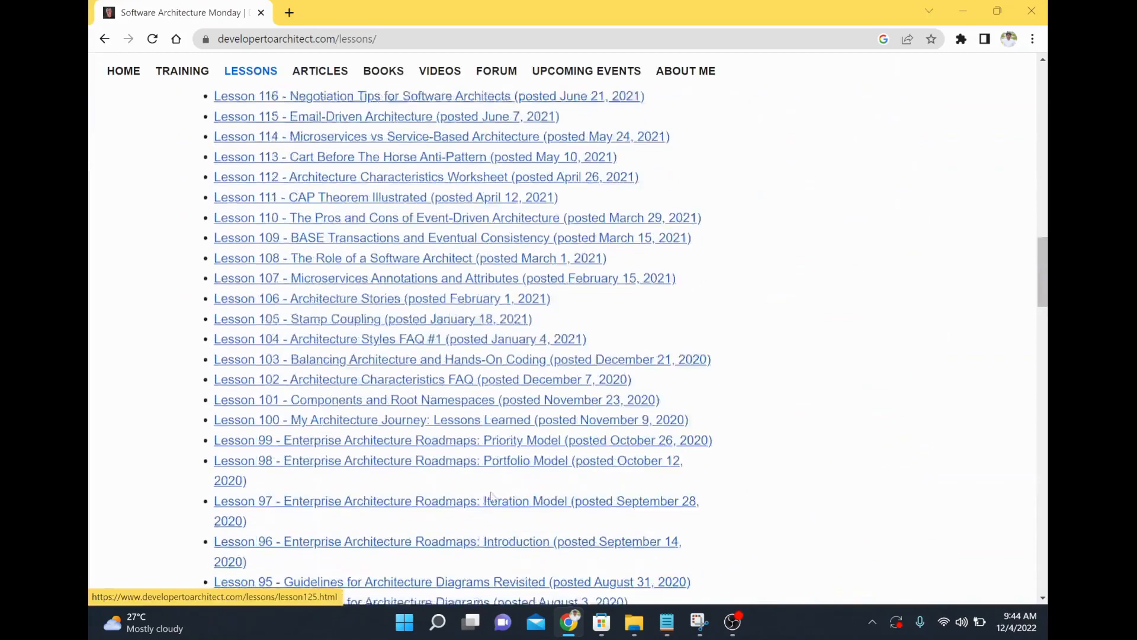
scroll("down", 3)
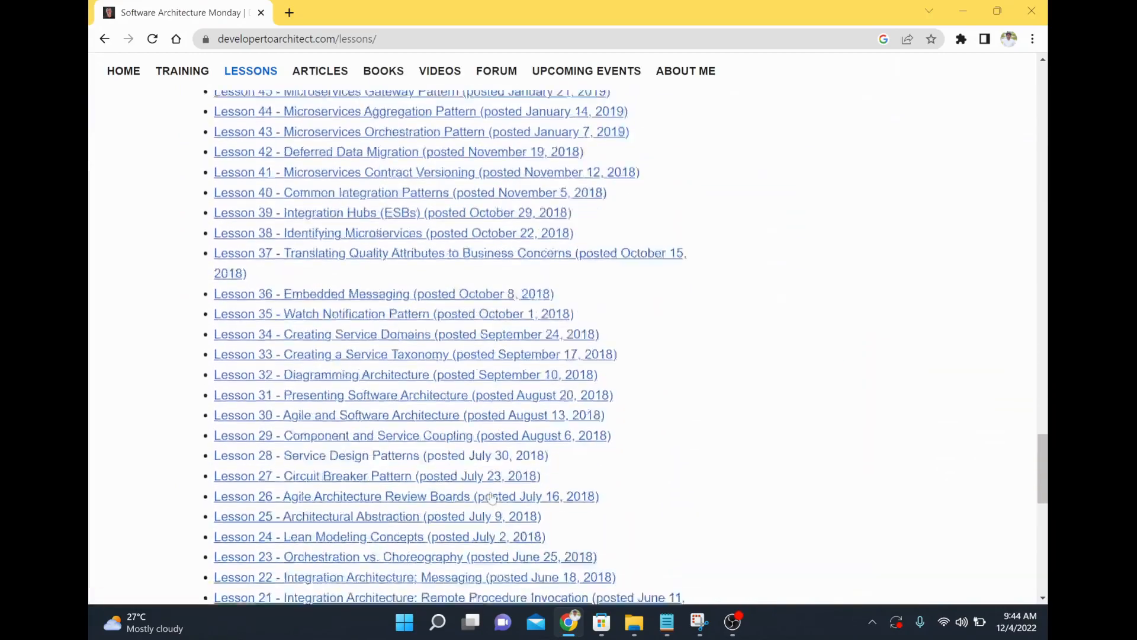
scroll("down", 3)
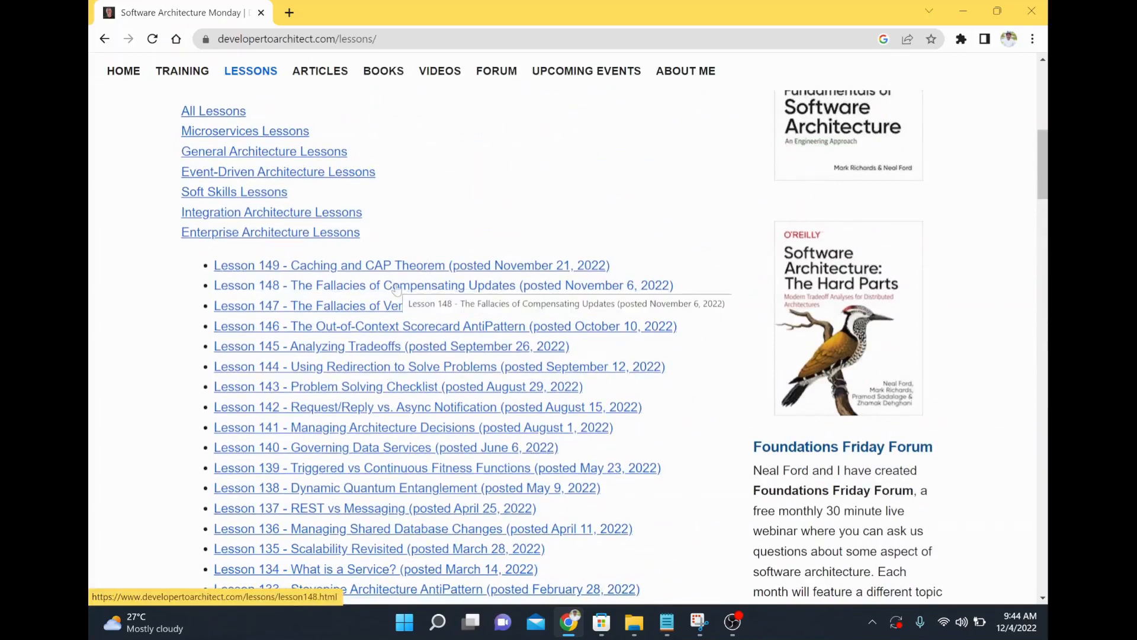
mouse_move(424, 234)
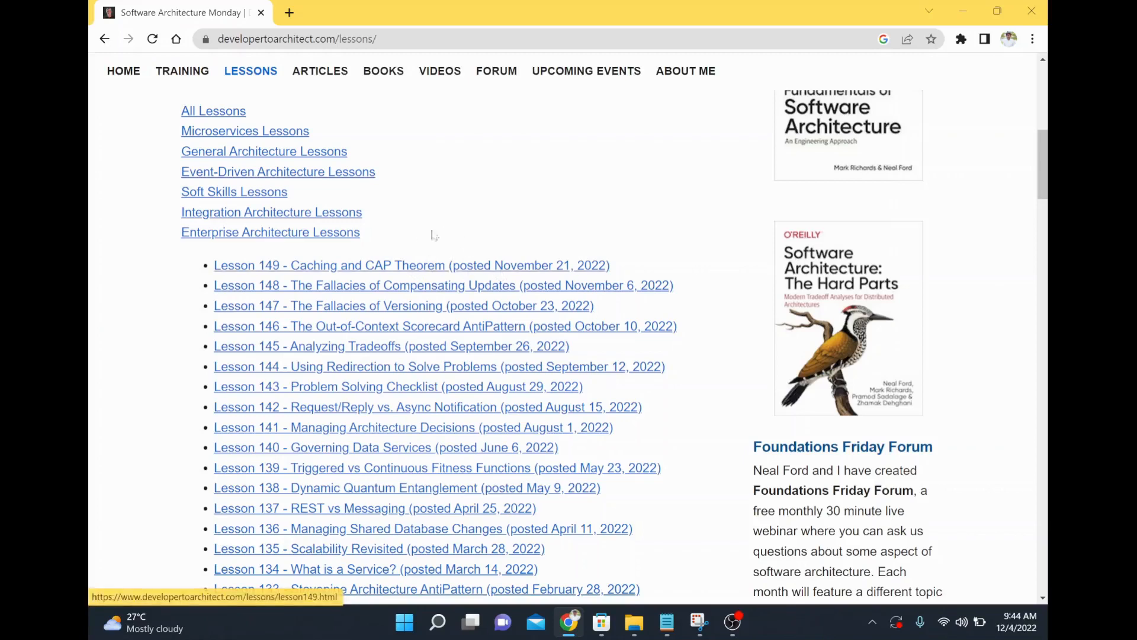
mouse_move(433, 250)
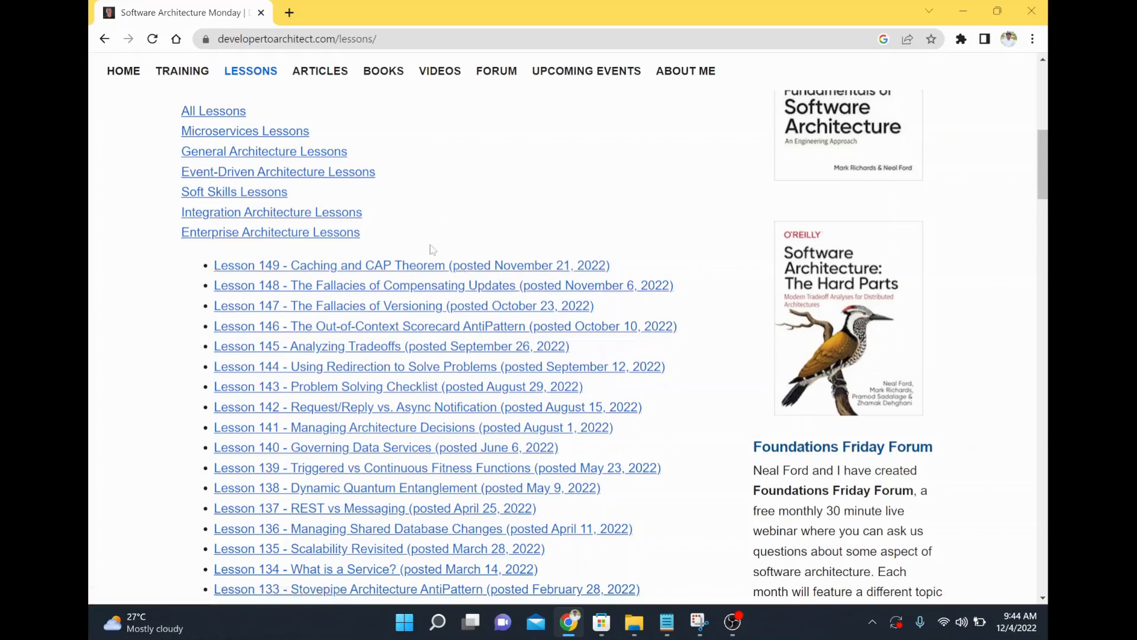
mouse_move(411, 264)
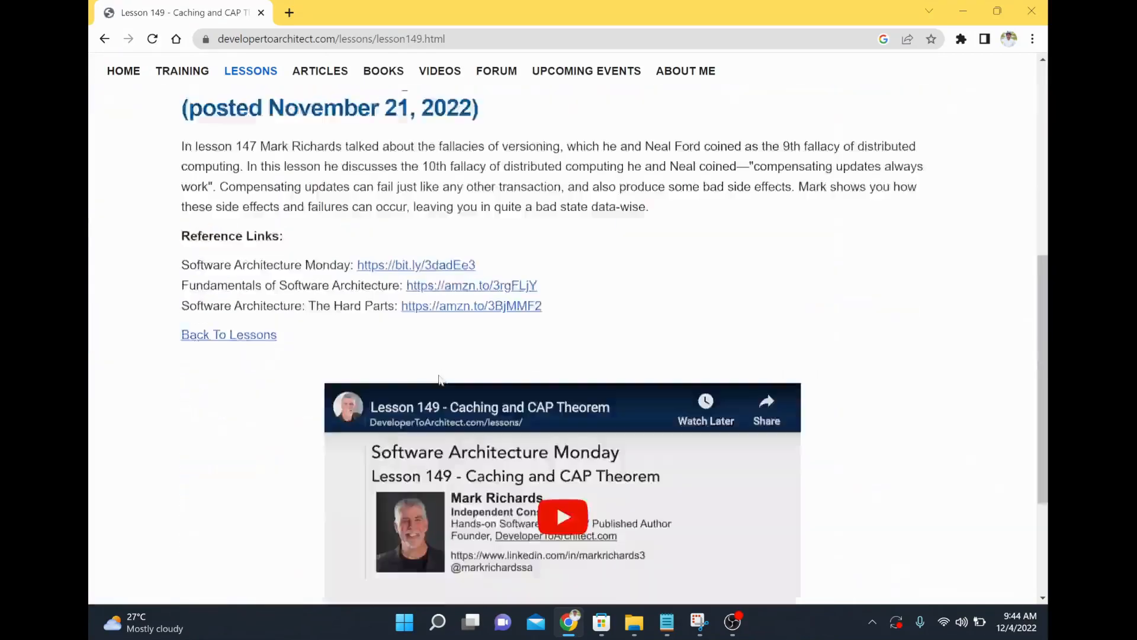
- View the Lesson 149 Caching and CAP Theorem page, then return to the lessons list
scroll("down", 3)
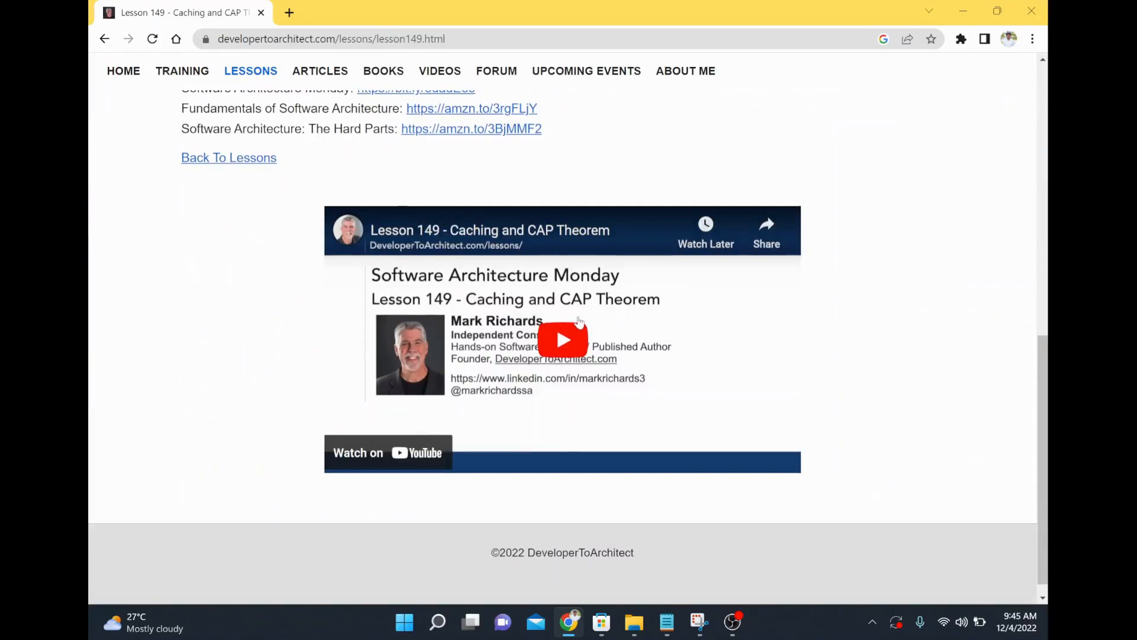
left_click(105, 38)
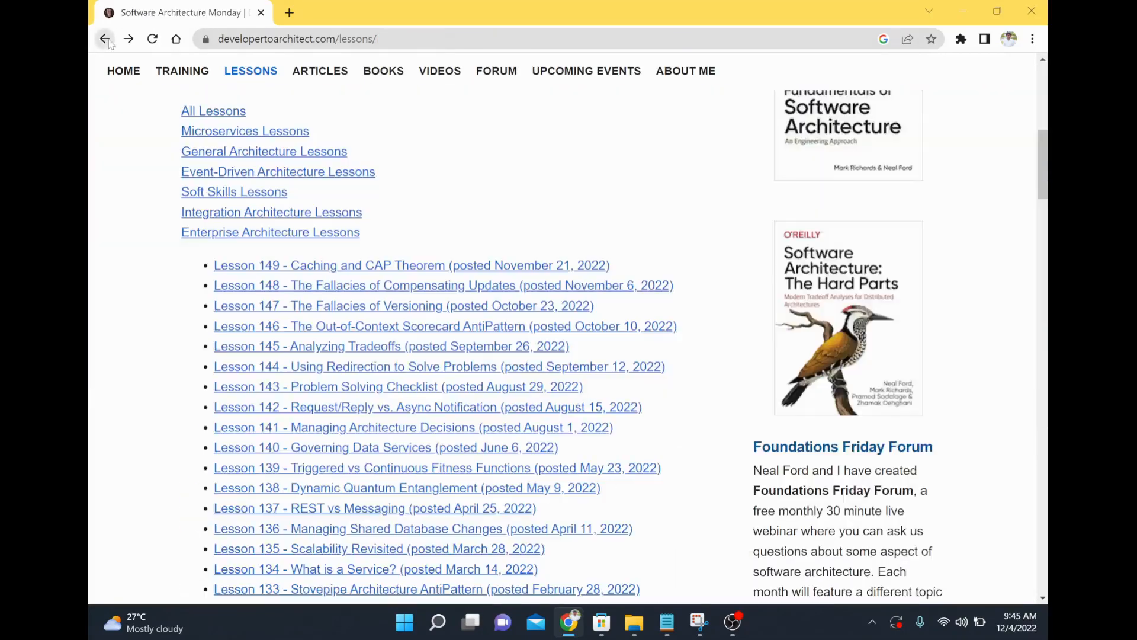
scroll("down", 3)
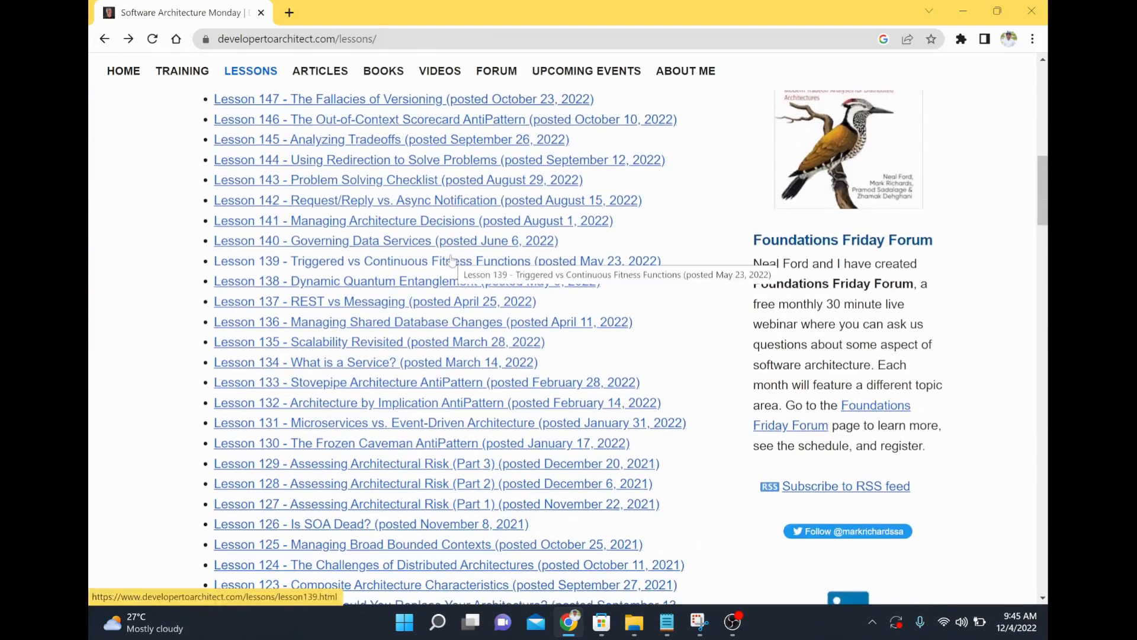
mouse_move(355, 371)
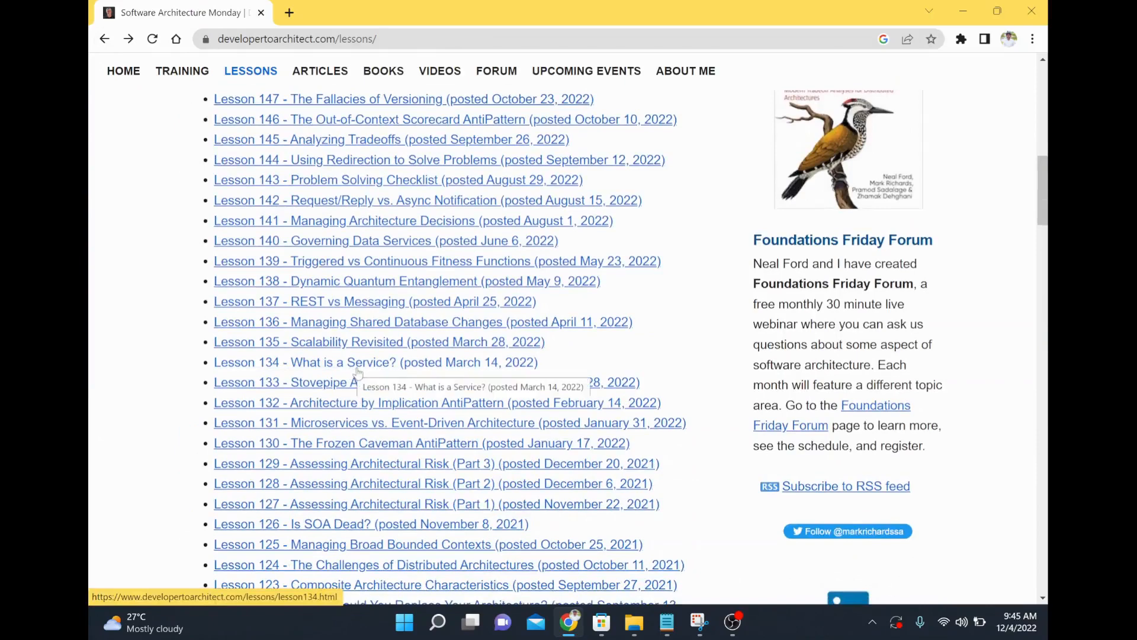
scroll("down", 3)
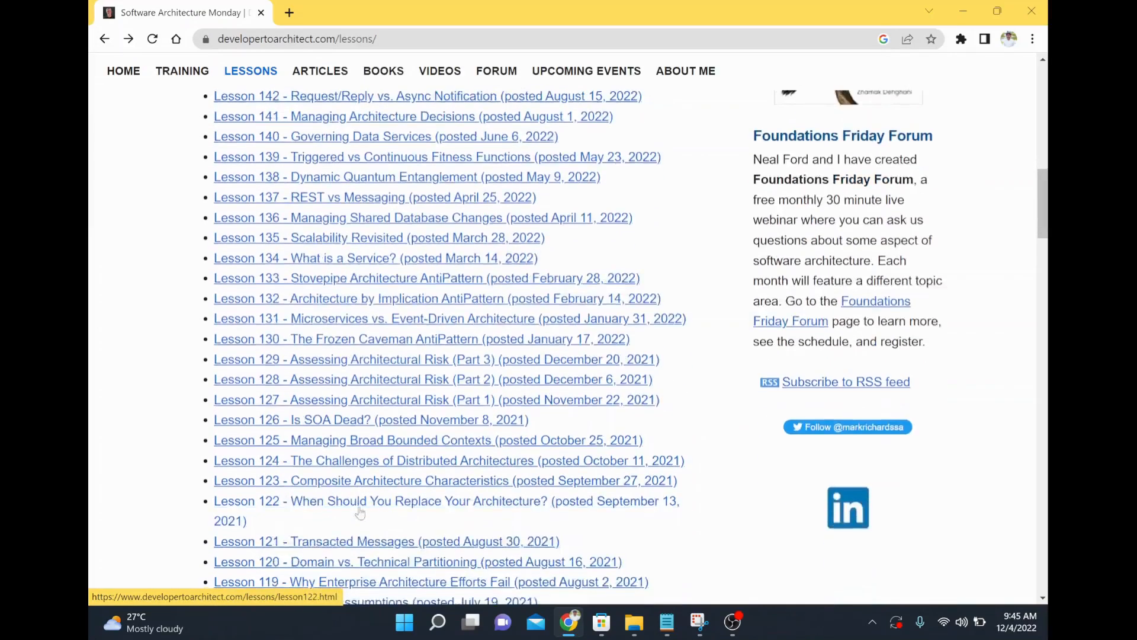
scroll("down", 3)
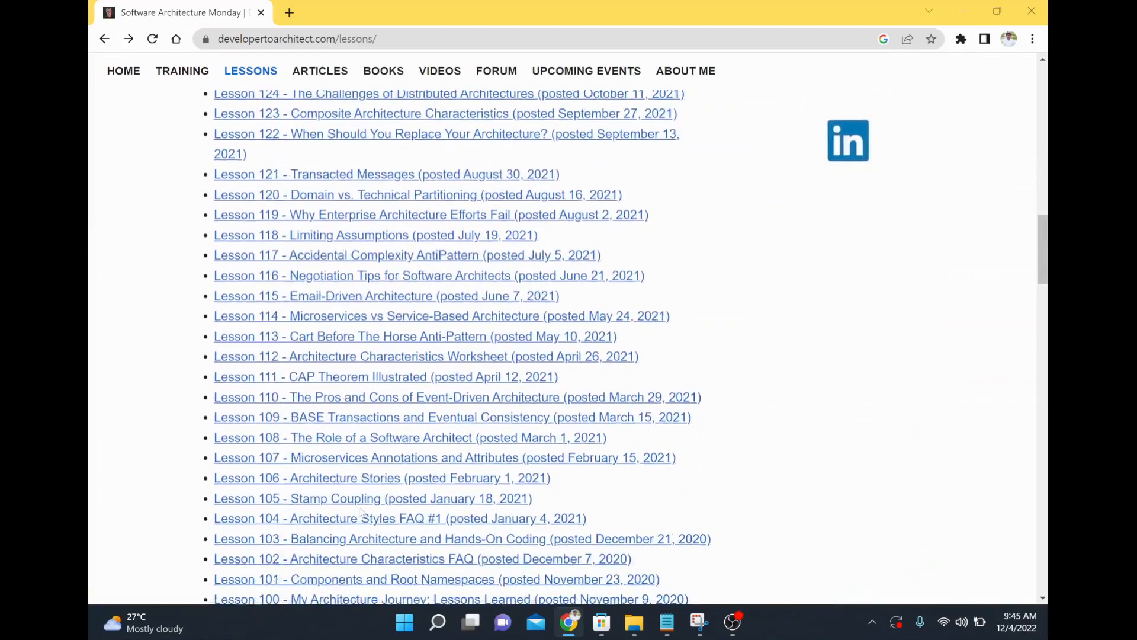
scroll("down", 3)
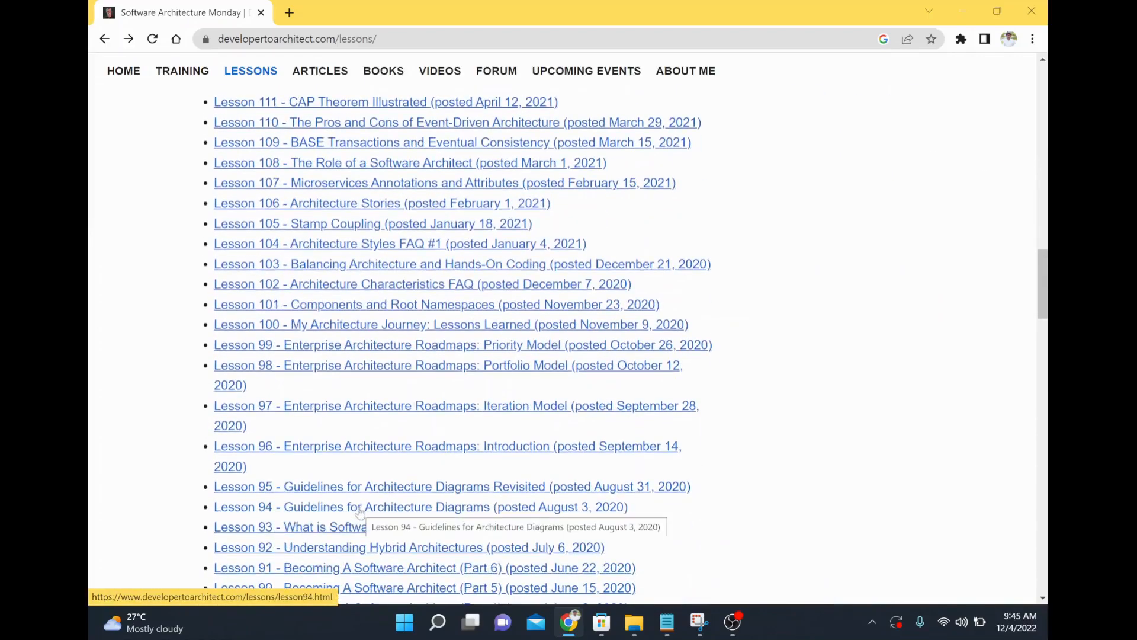
scroll("down", 3)
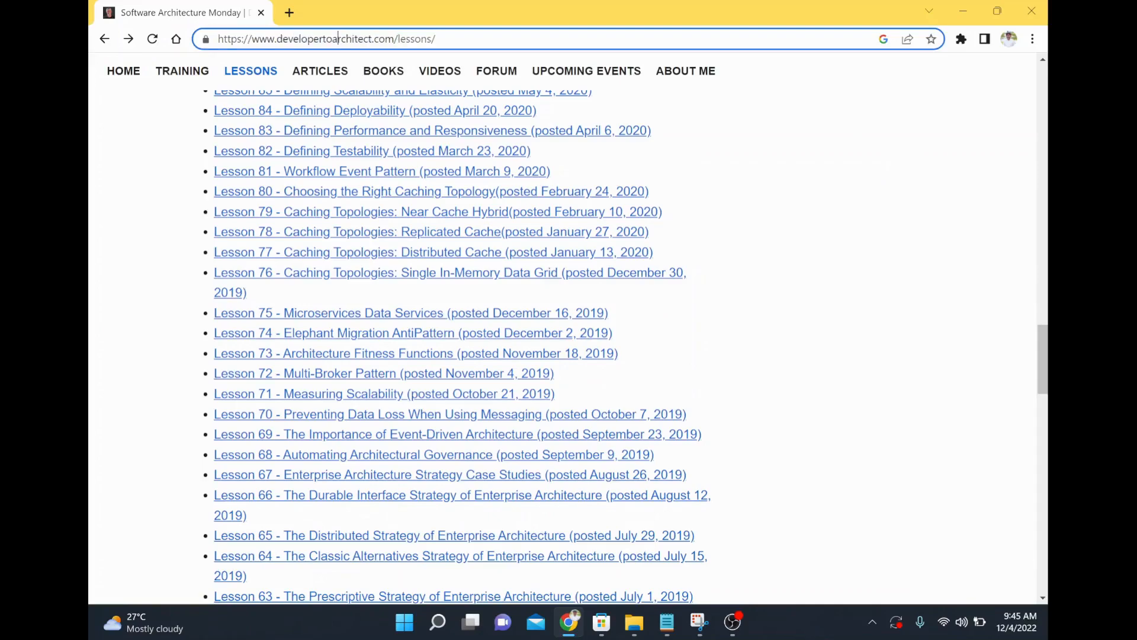
mouse_move(497, 263)
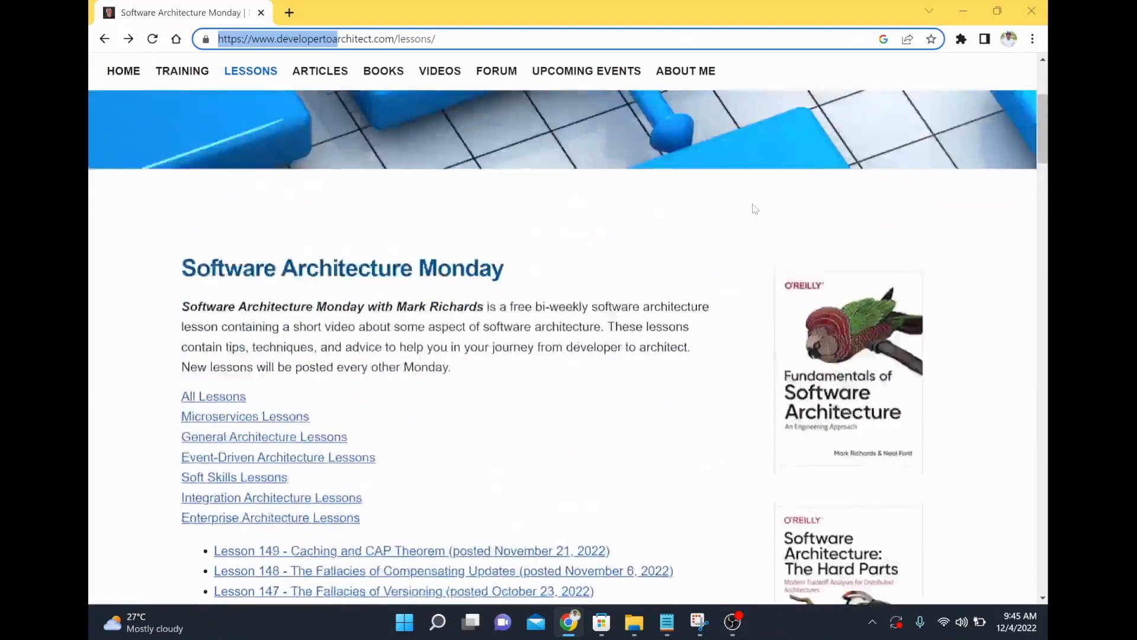
scroll("up", 3)
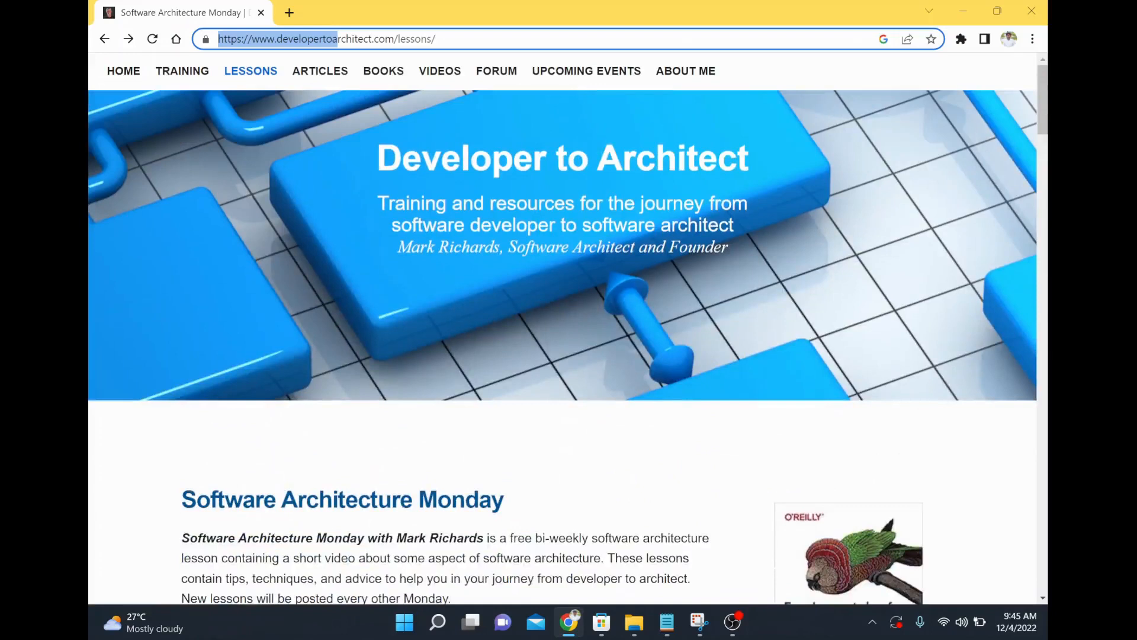
double_click(469, 247)
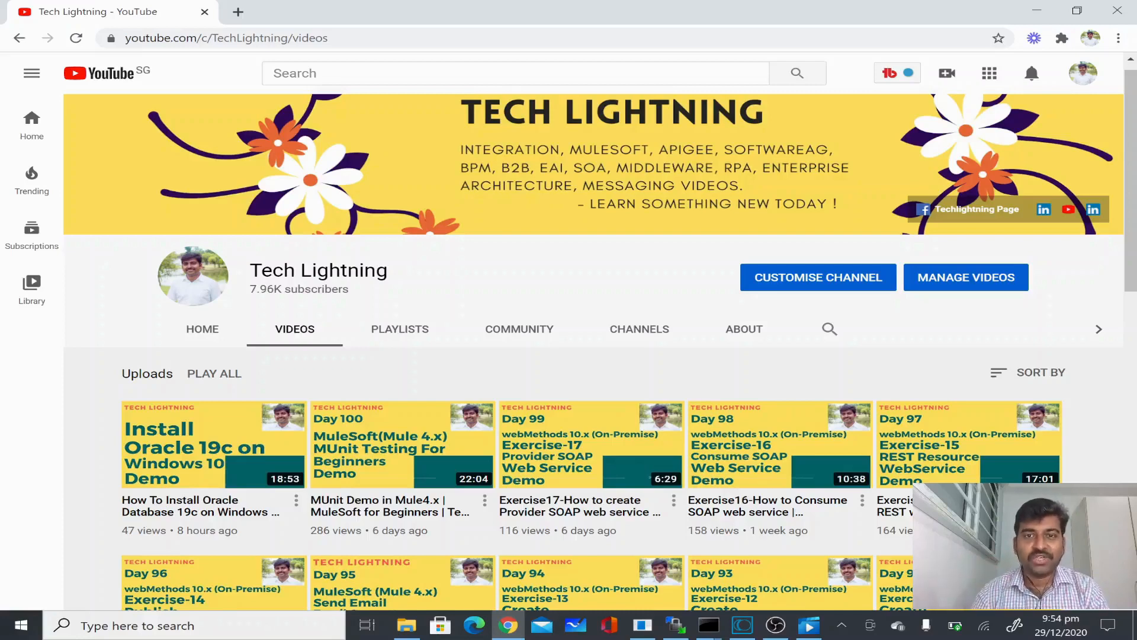
mouse_move(968, 444)
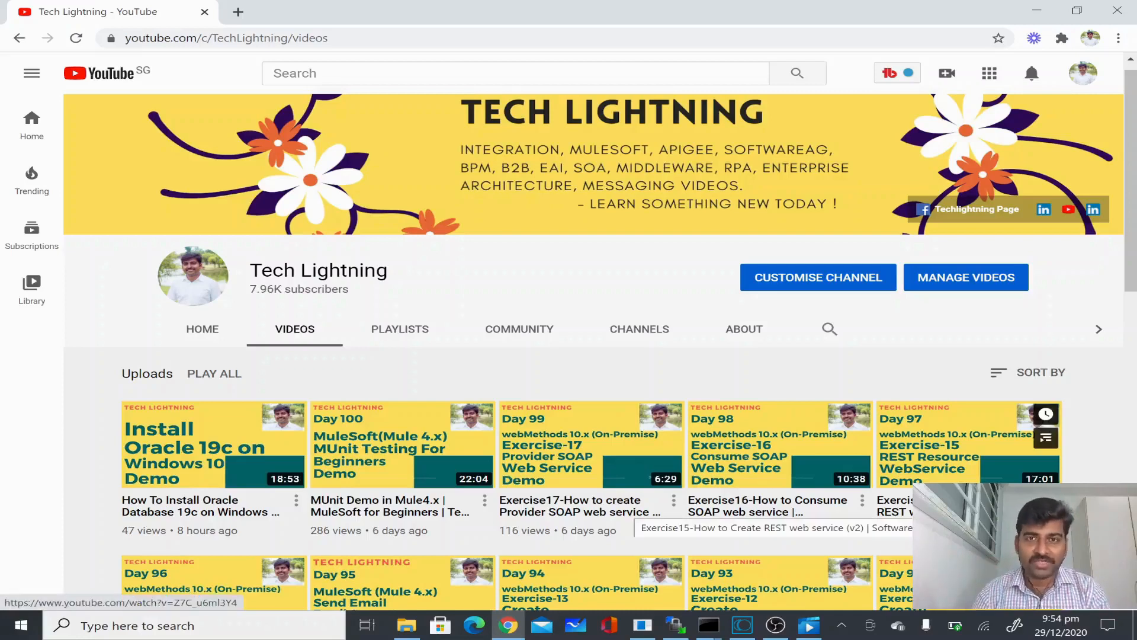